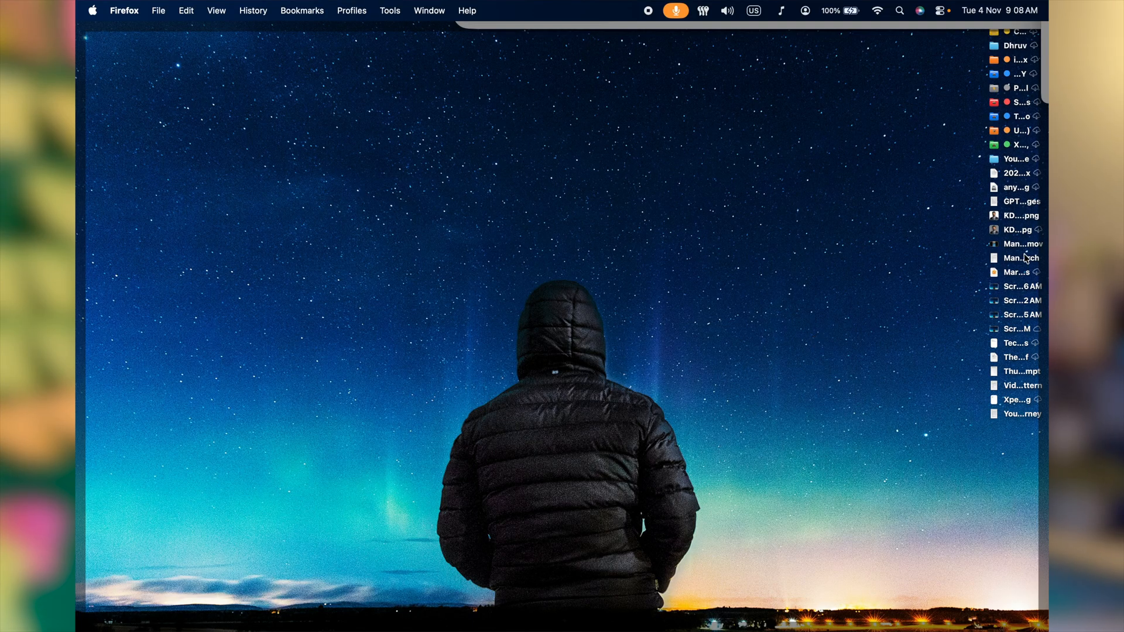
{"action": "mouse_move", "coordinate": [1013, 390]}
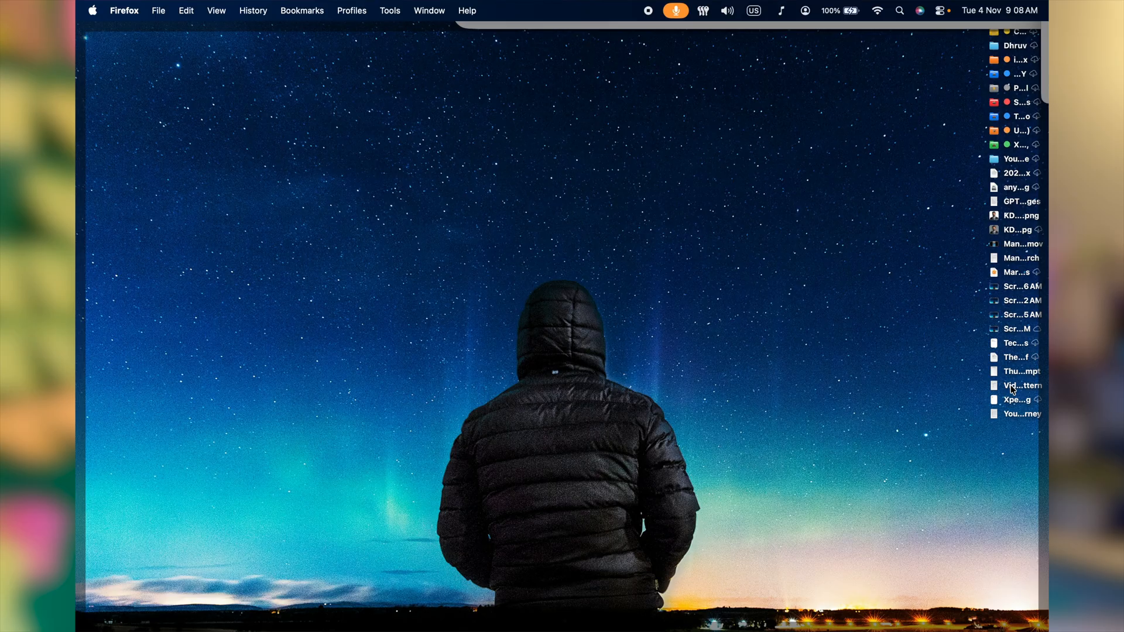